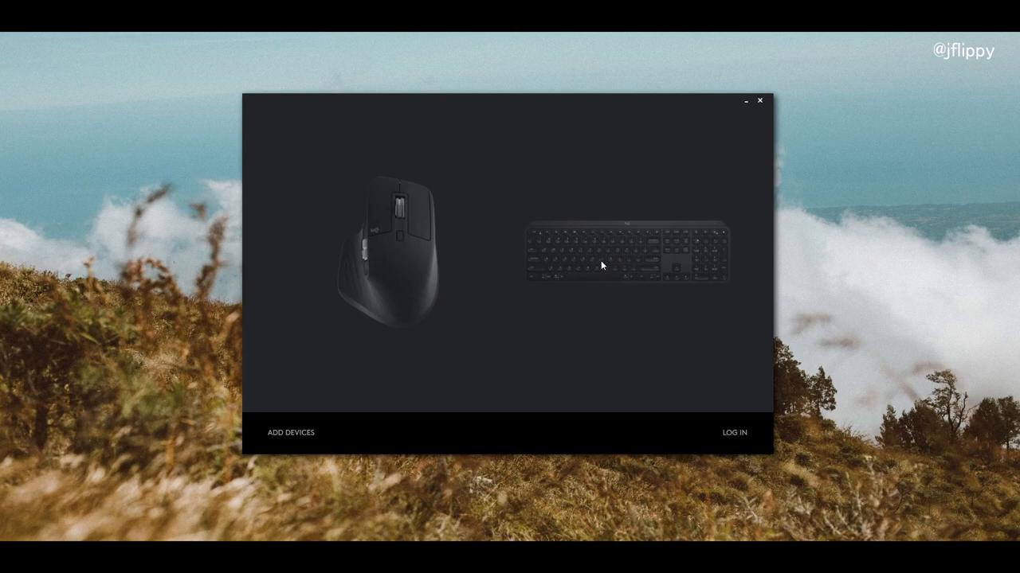
mouse_move(603, 263)
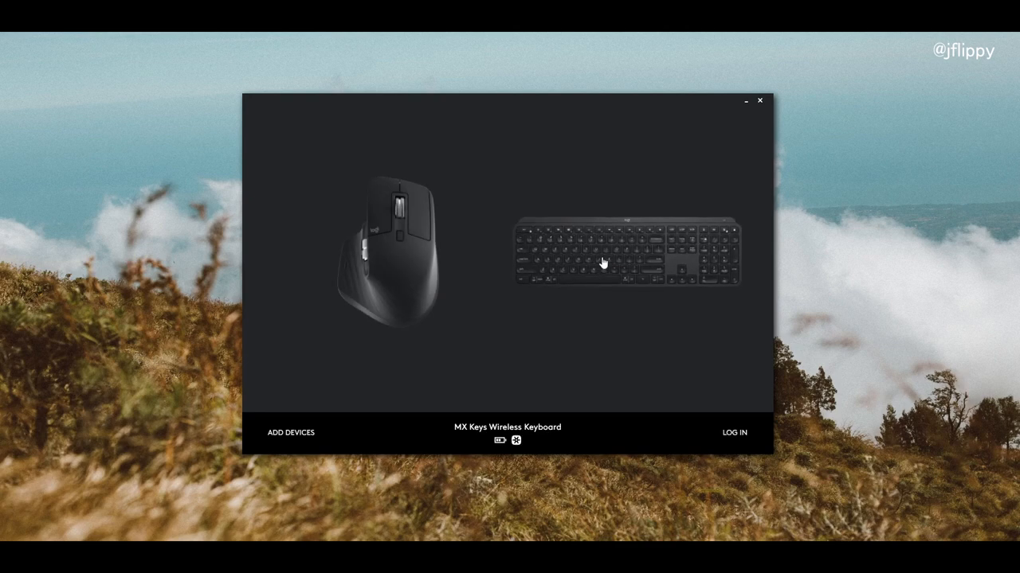
Step: Open the MX Keys Wireless Keyboard's settings page from the Your Devices screen
left_click(627, 250)
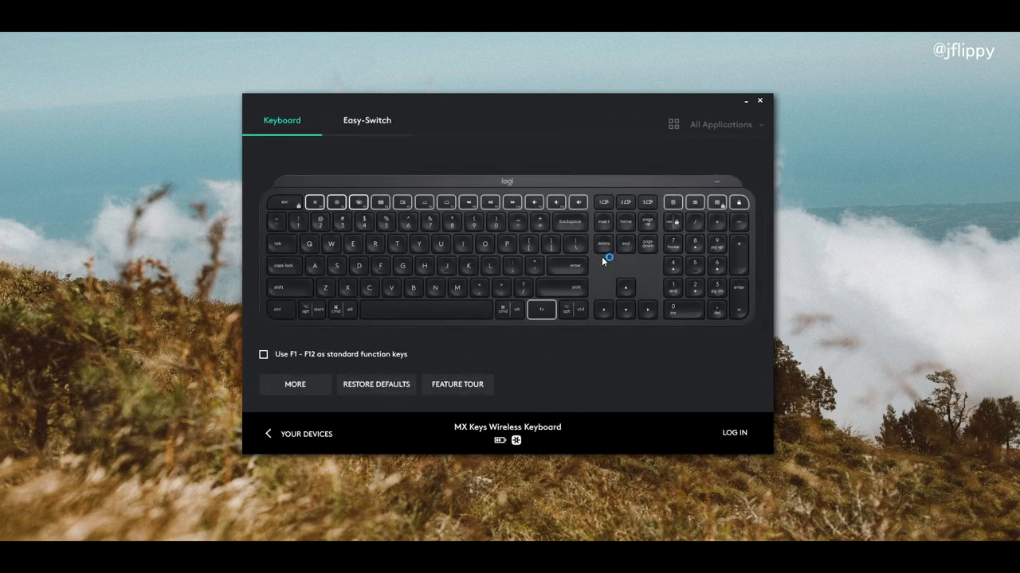